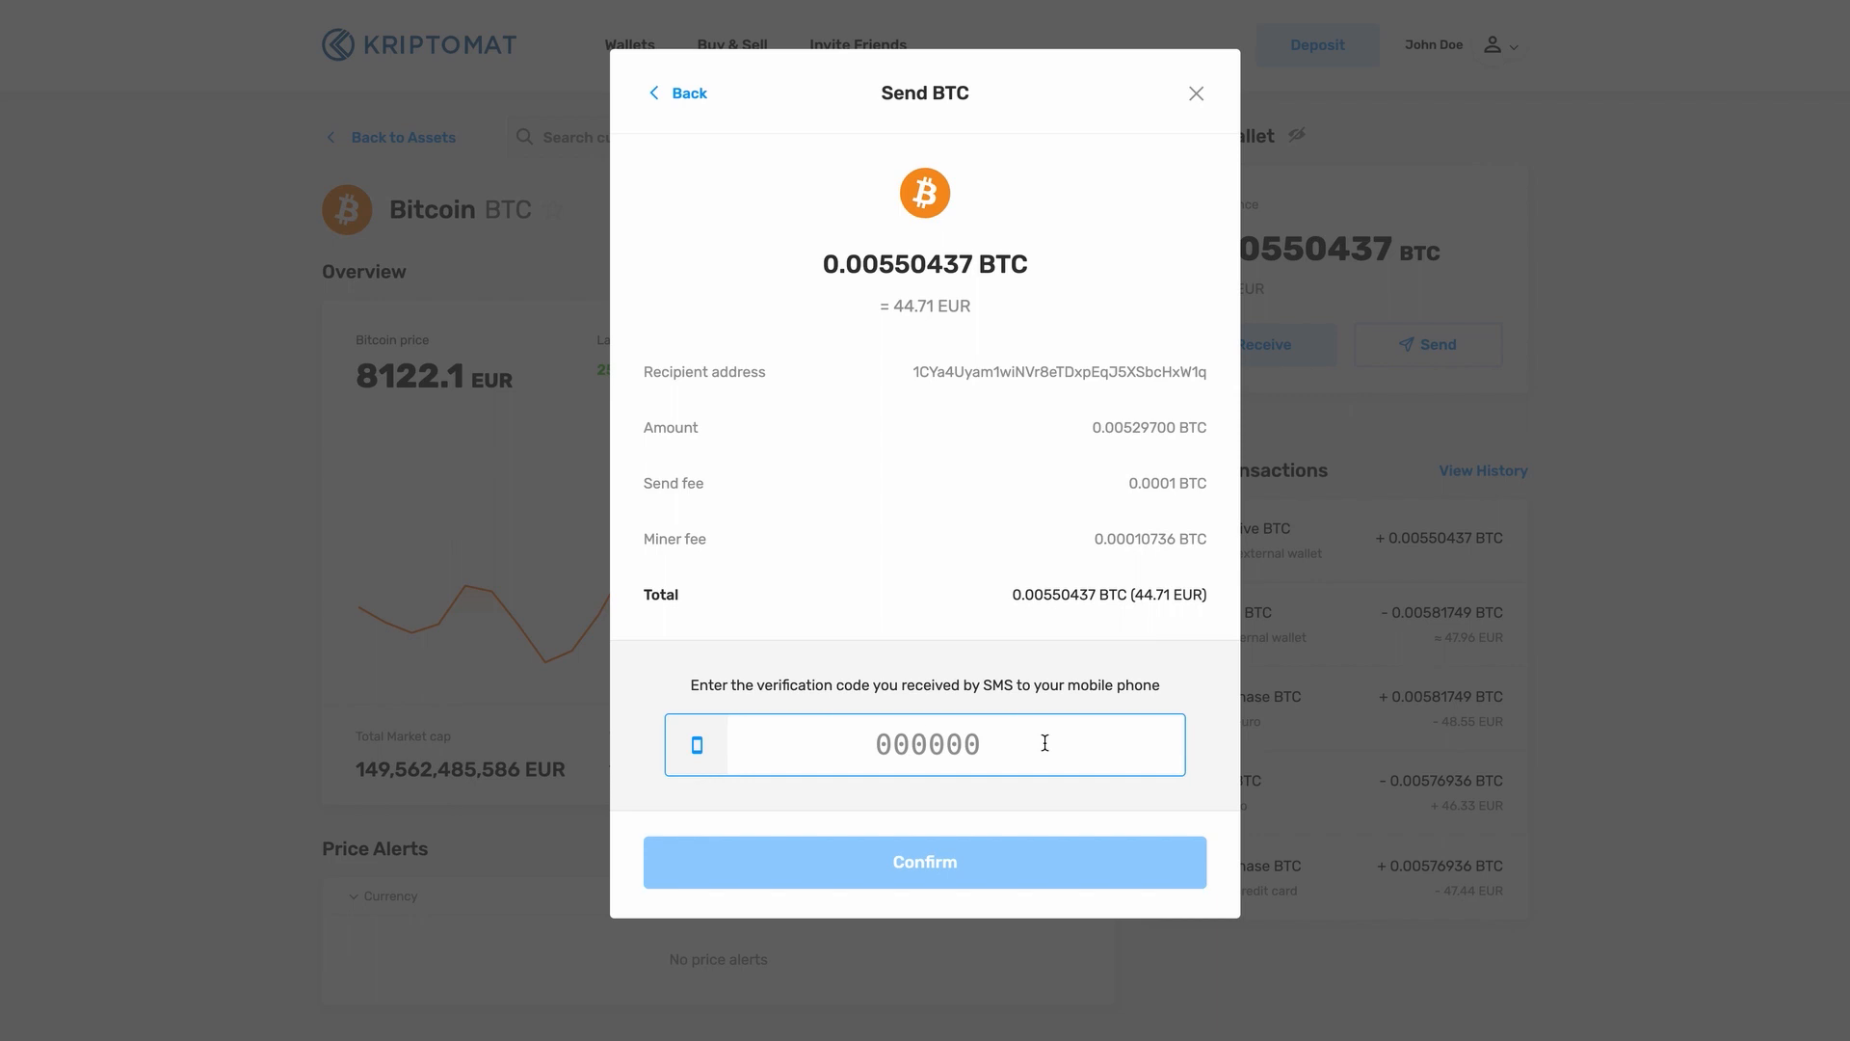
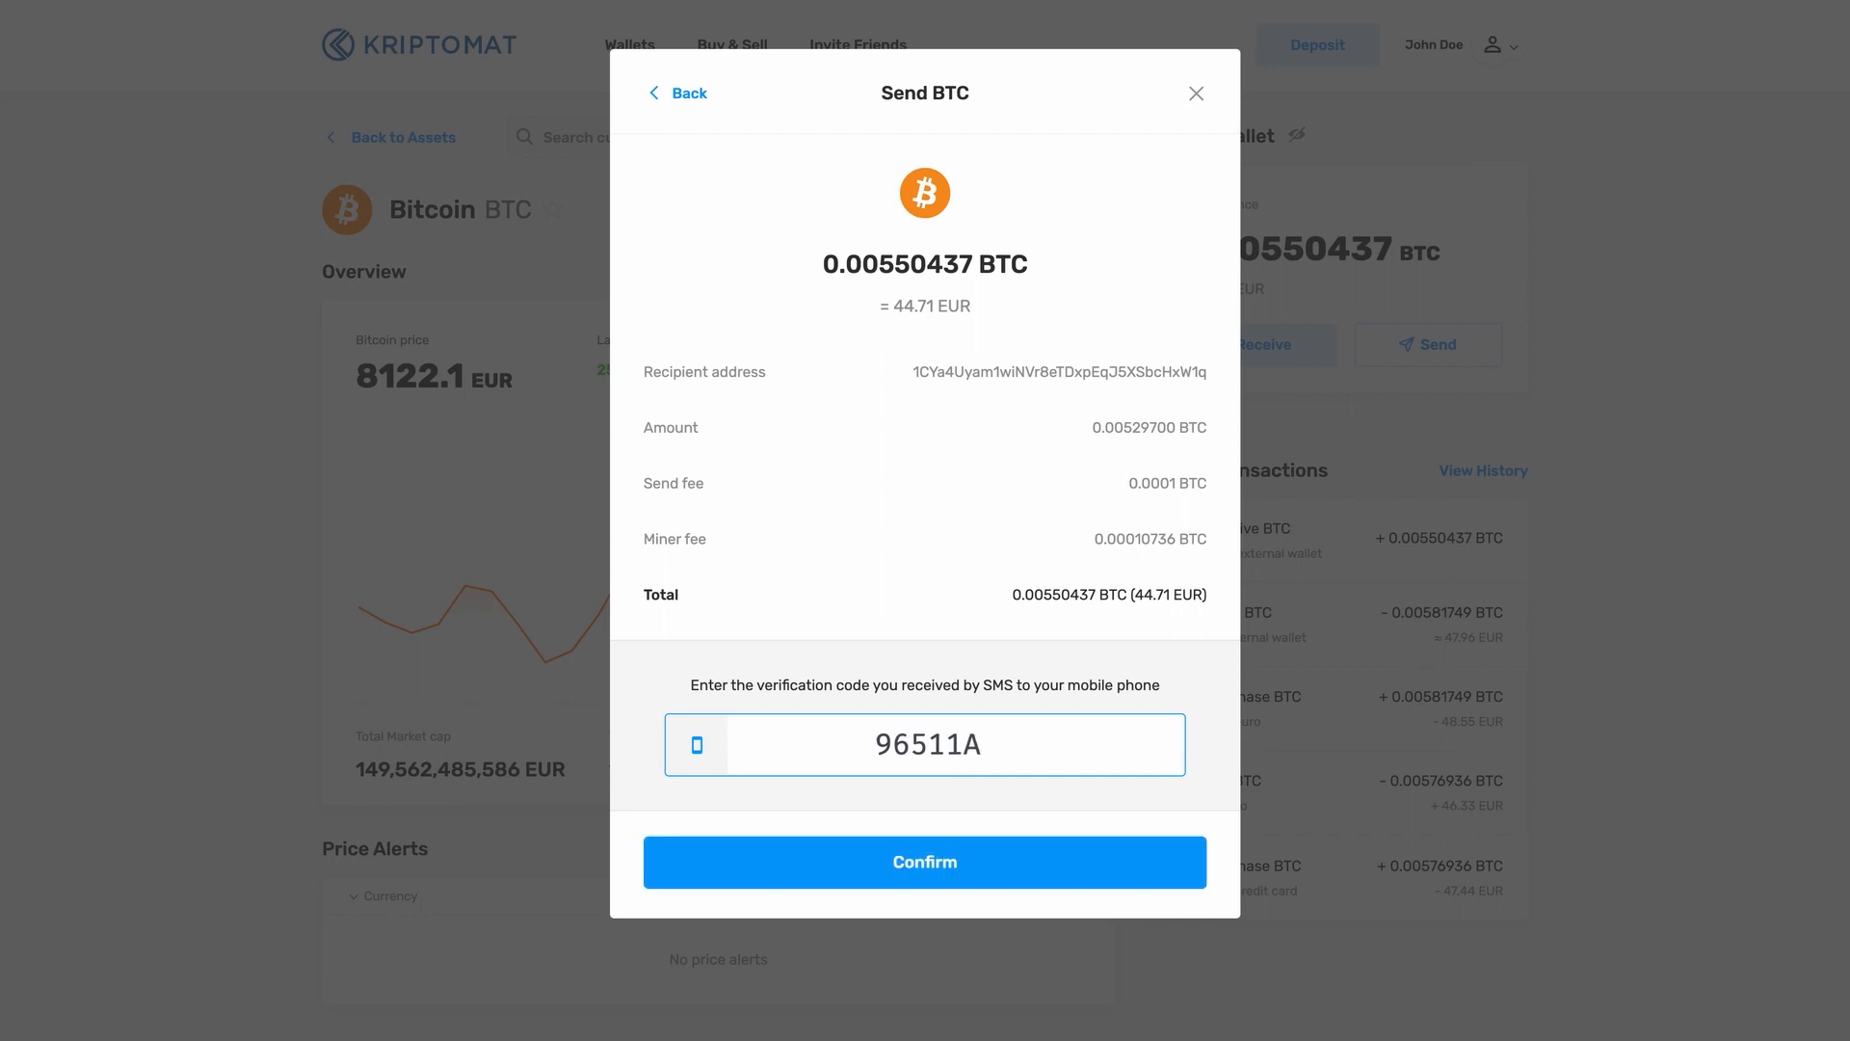
mouse_move(956, 930)
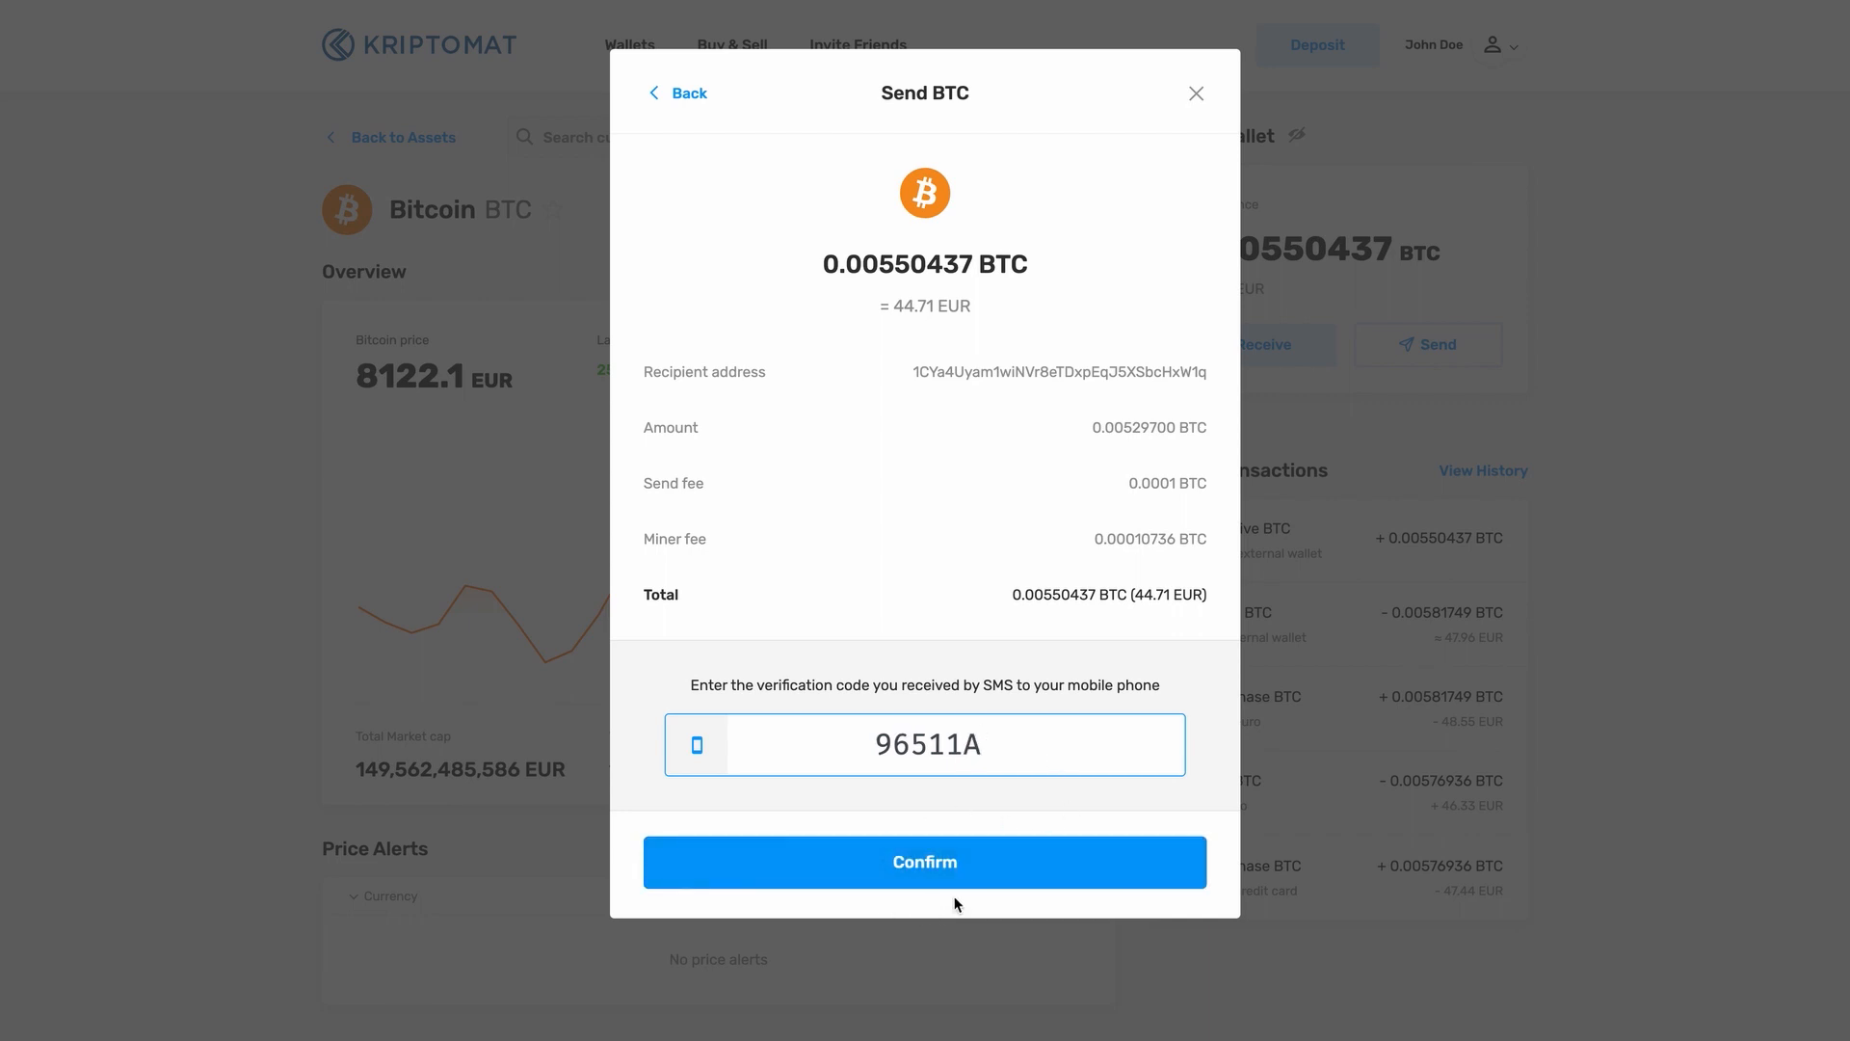
left_click(925, 862)
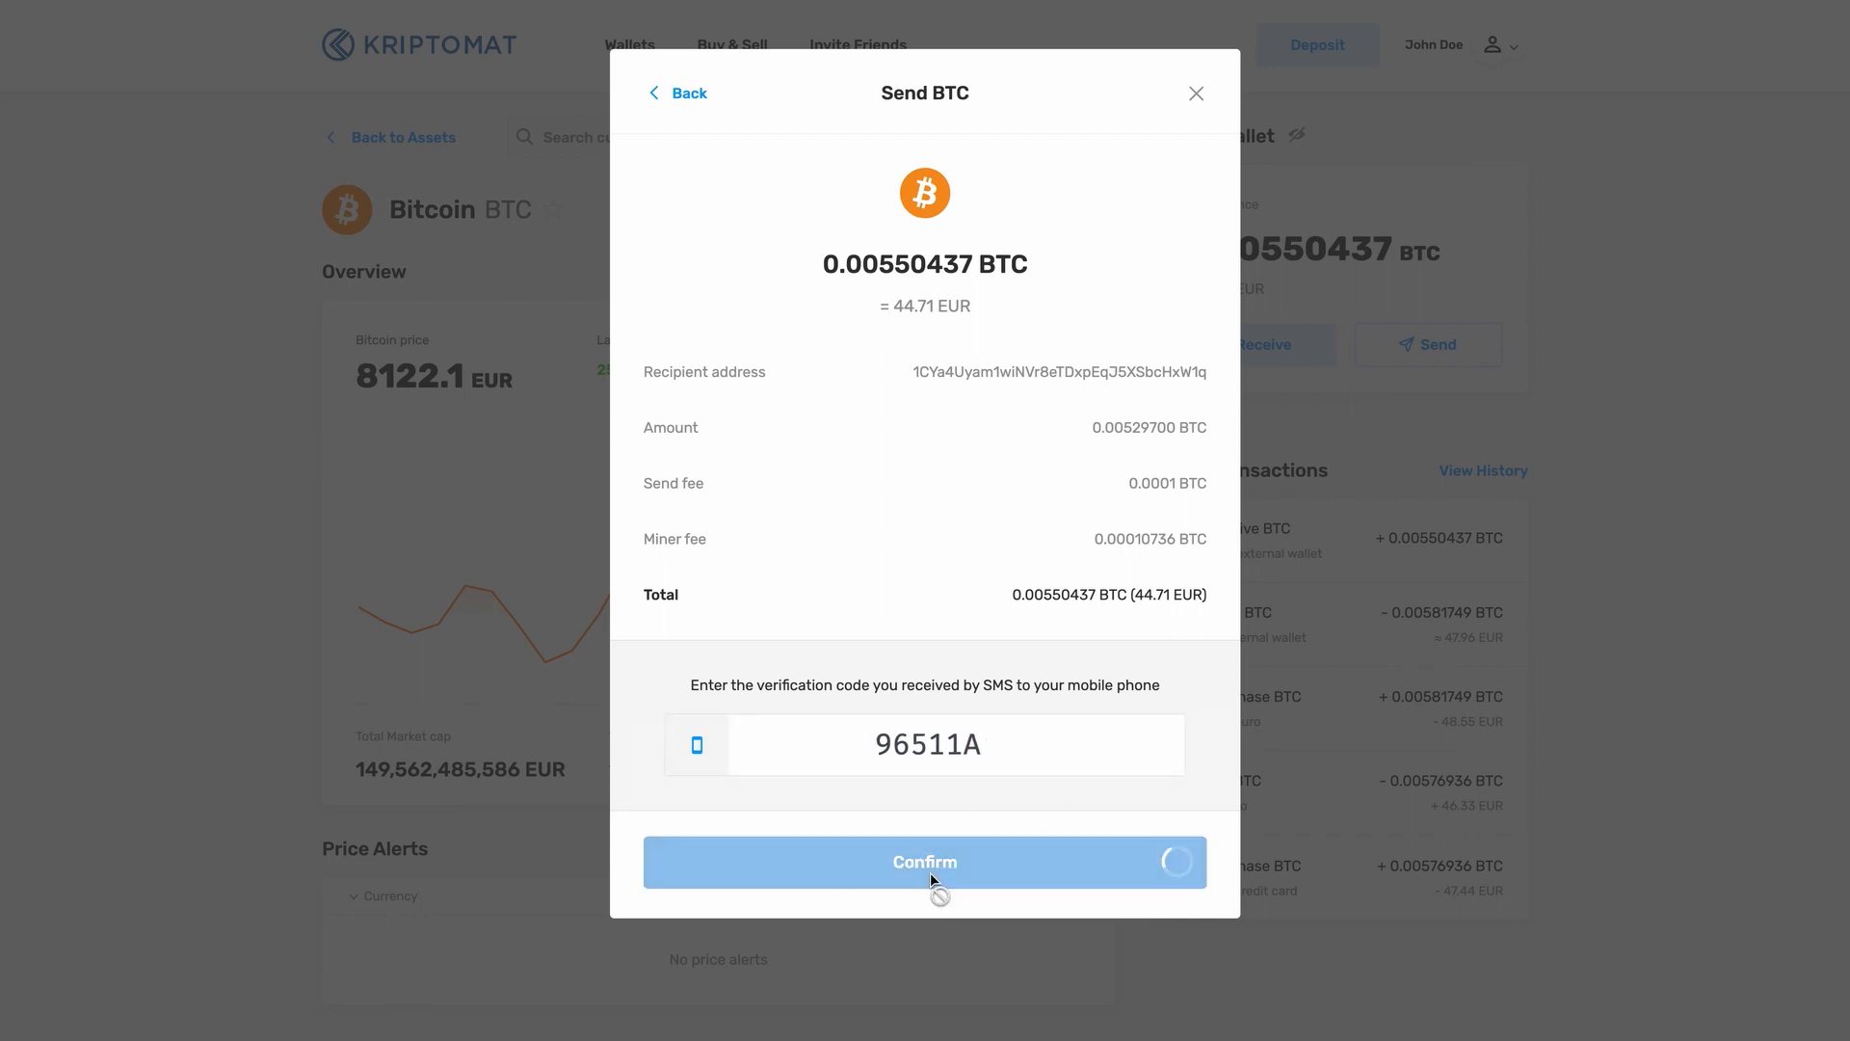